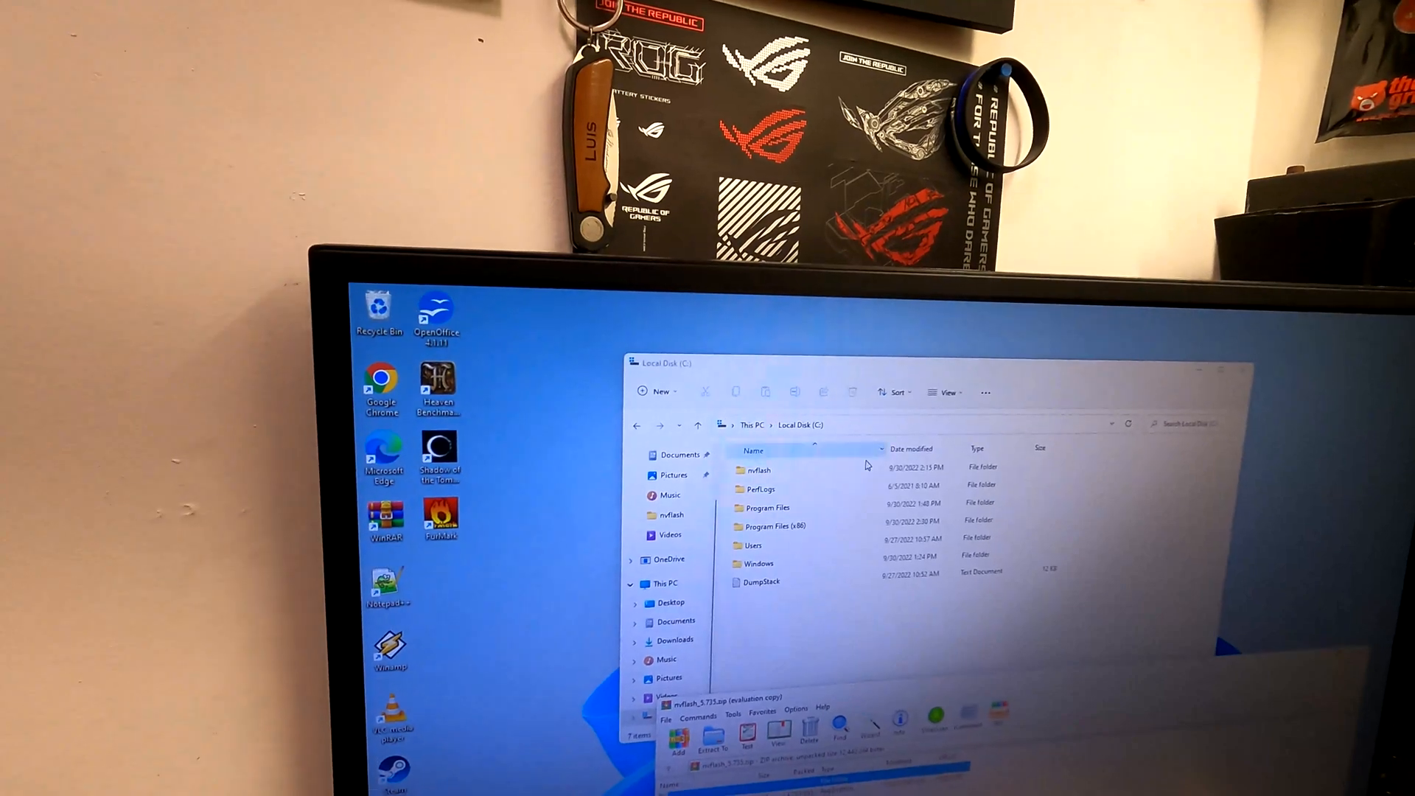
Close File Explorer and bring up Windows Start search
{"action": "double_click", "coordinate": [757, 470]}
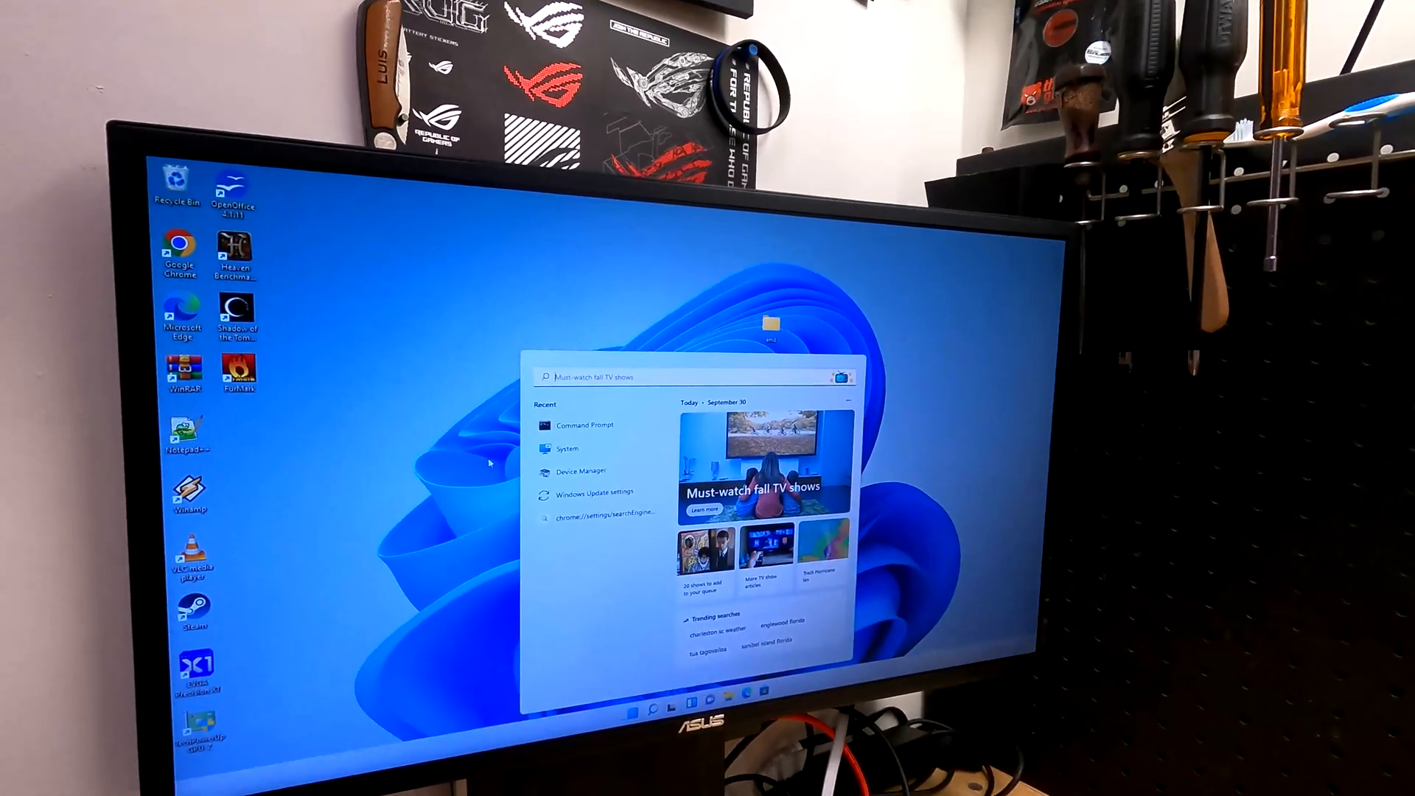
In Command Prompt, cd to C:\nvflash and run nvflash64 -6 evga3060.rom
{"action": "type", "text": "cm"}
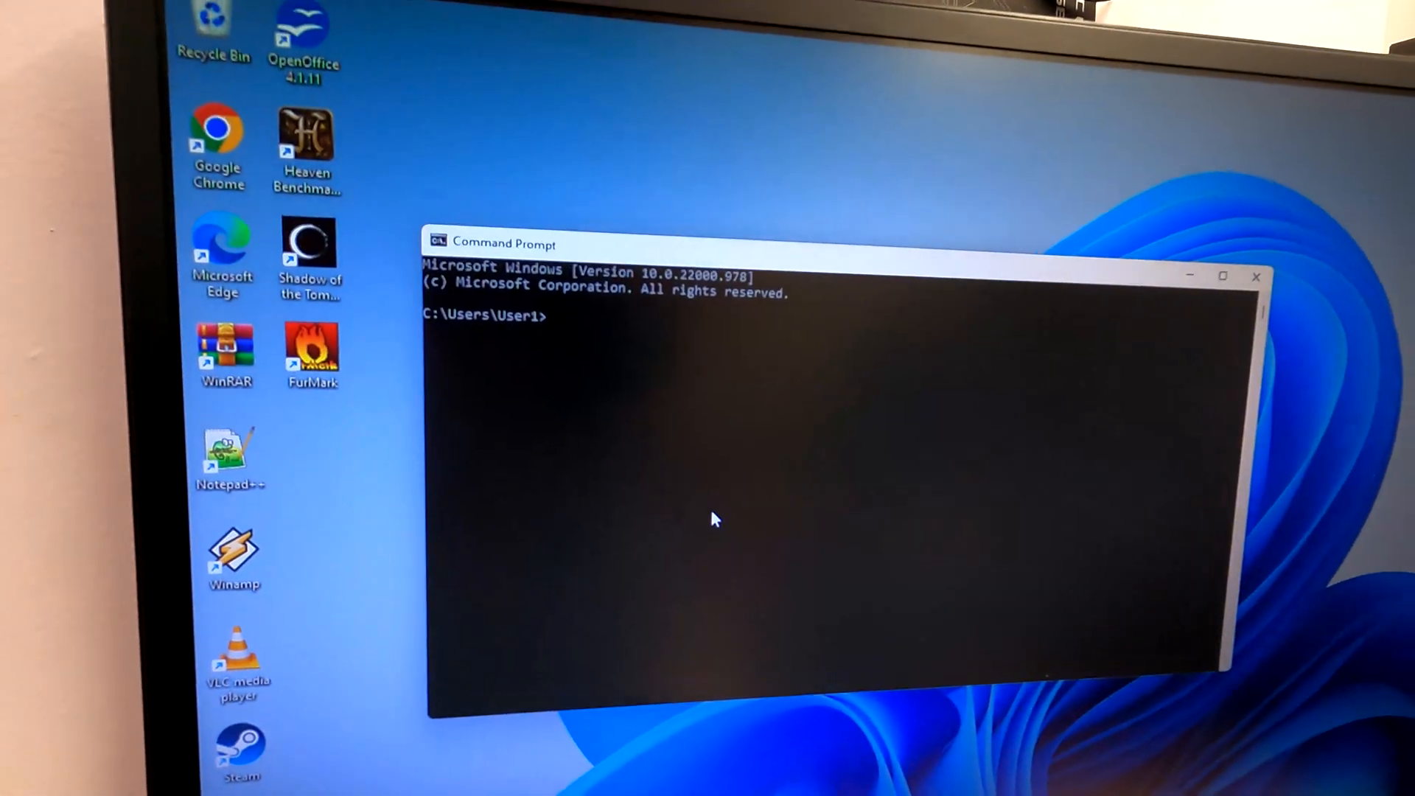
{"action": "type", "text": "cd"}
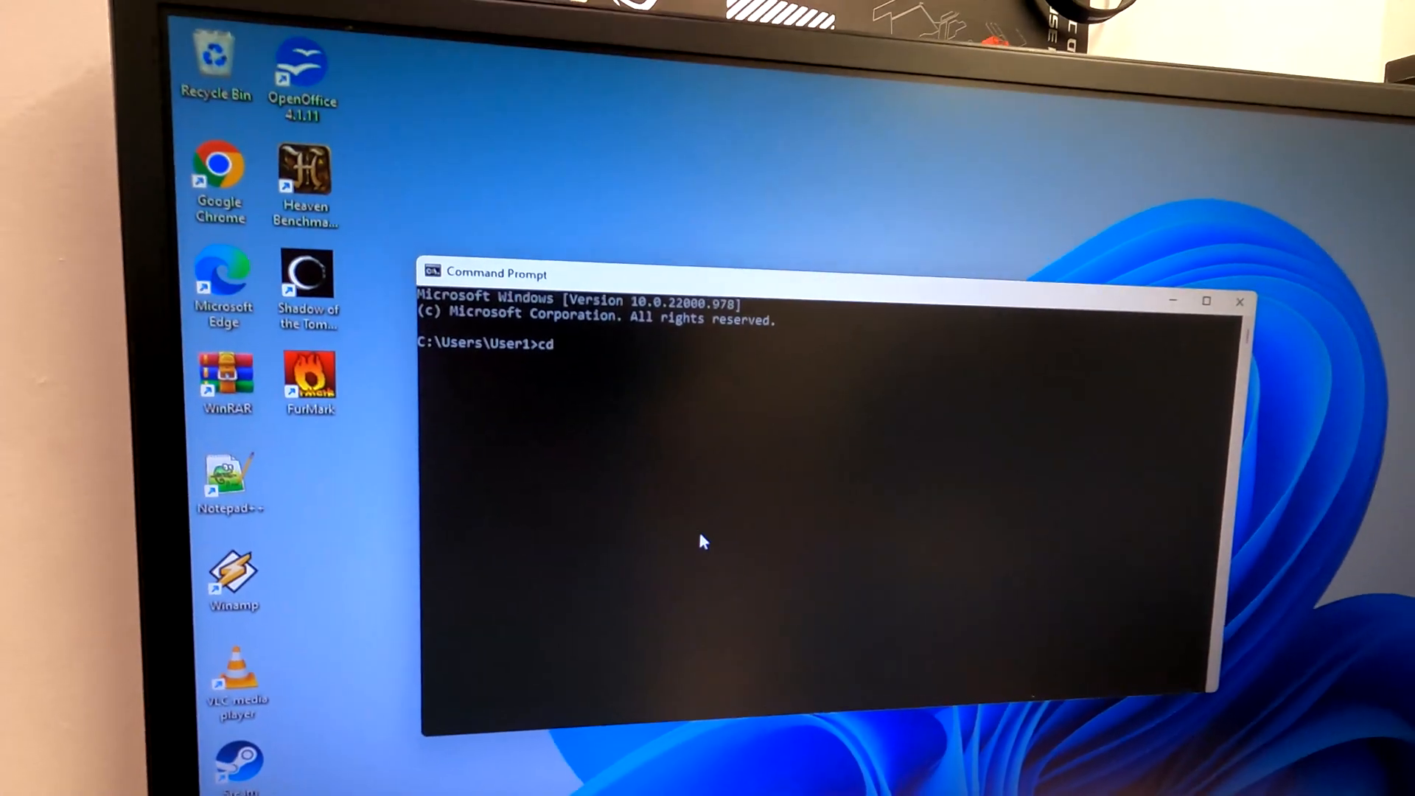
{"action": "type", "text": "/"}
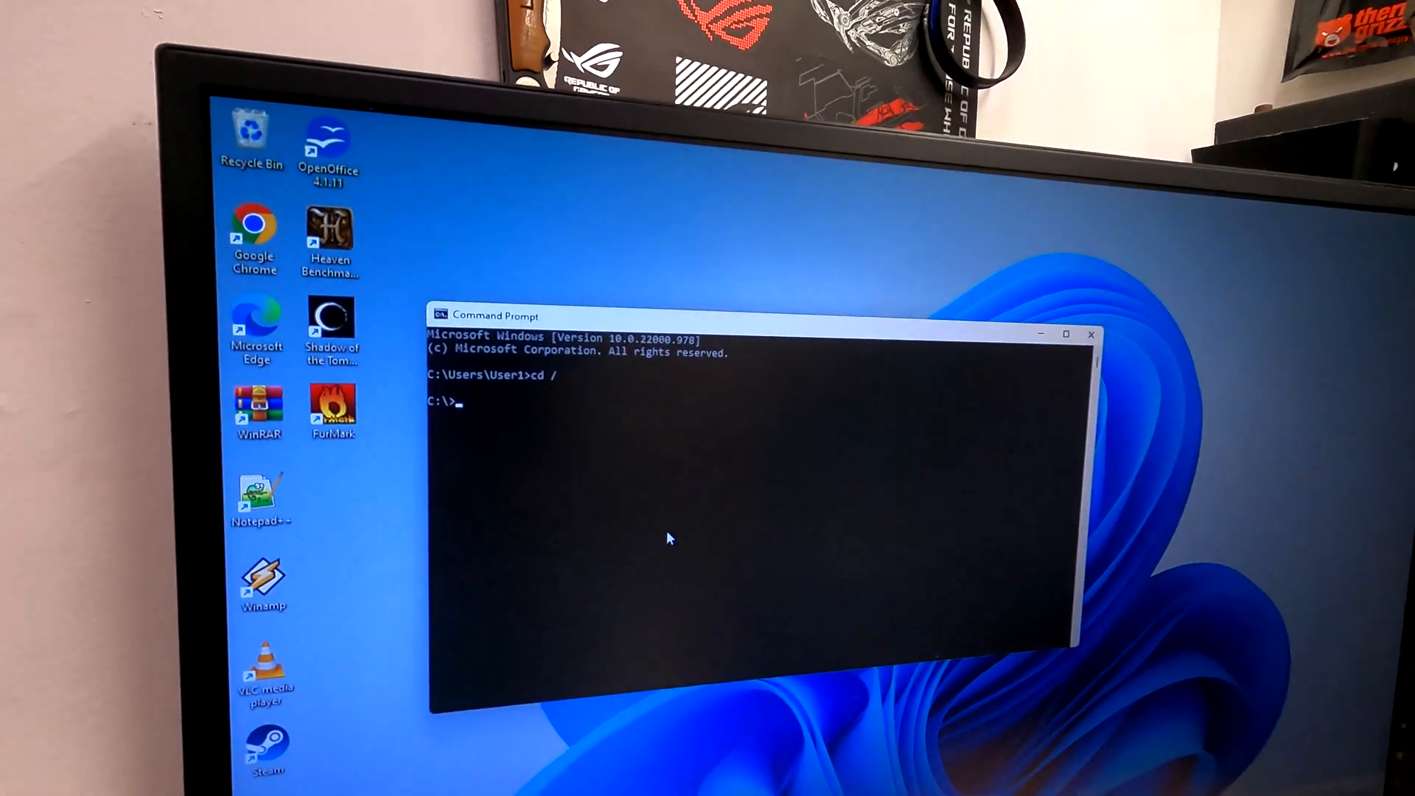
{"action": "type", "text": "cd"}
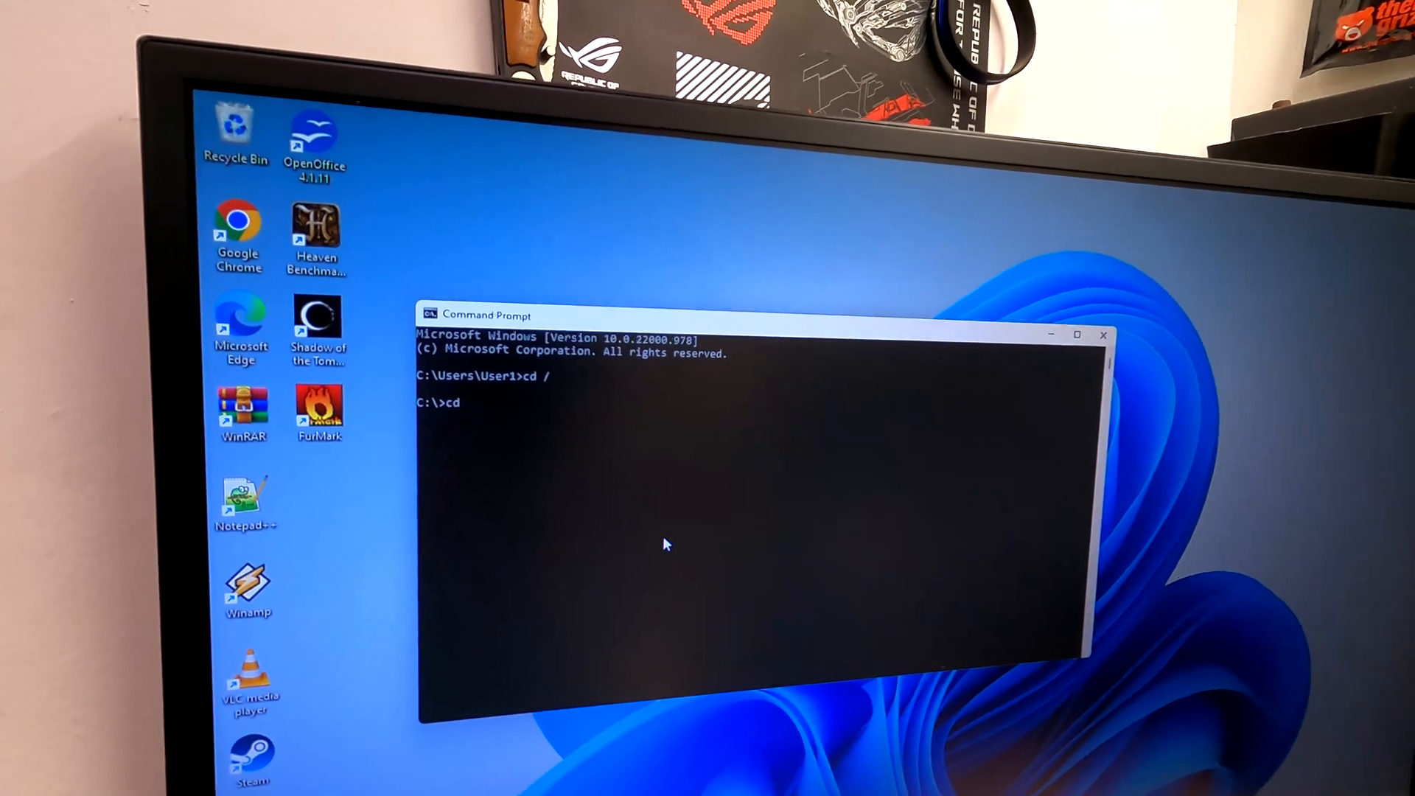
{"action": "type", "text": "nvf"}
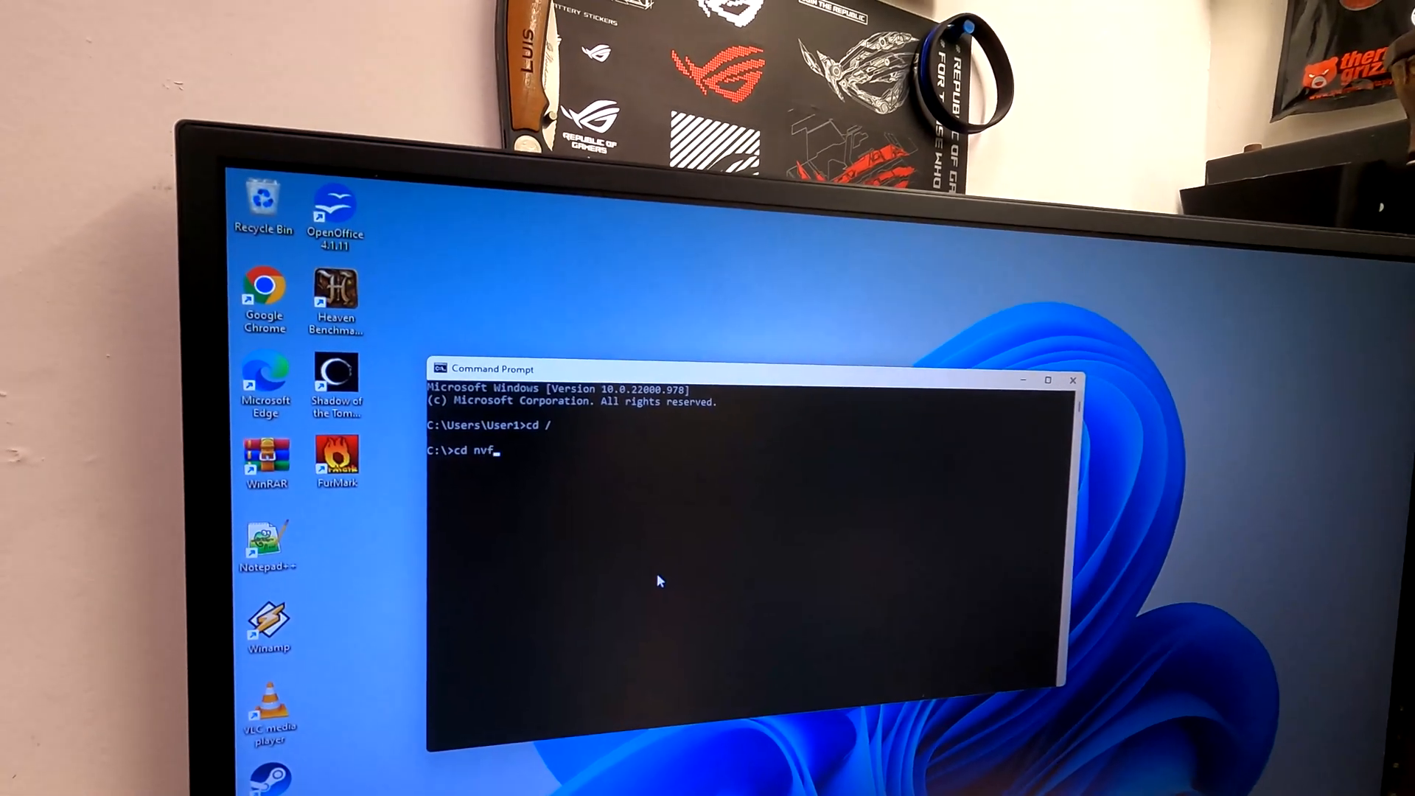
{"action": "type", "text": "lash"}
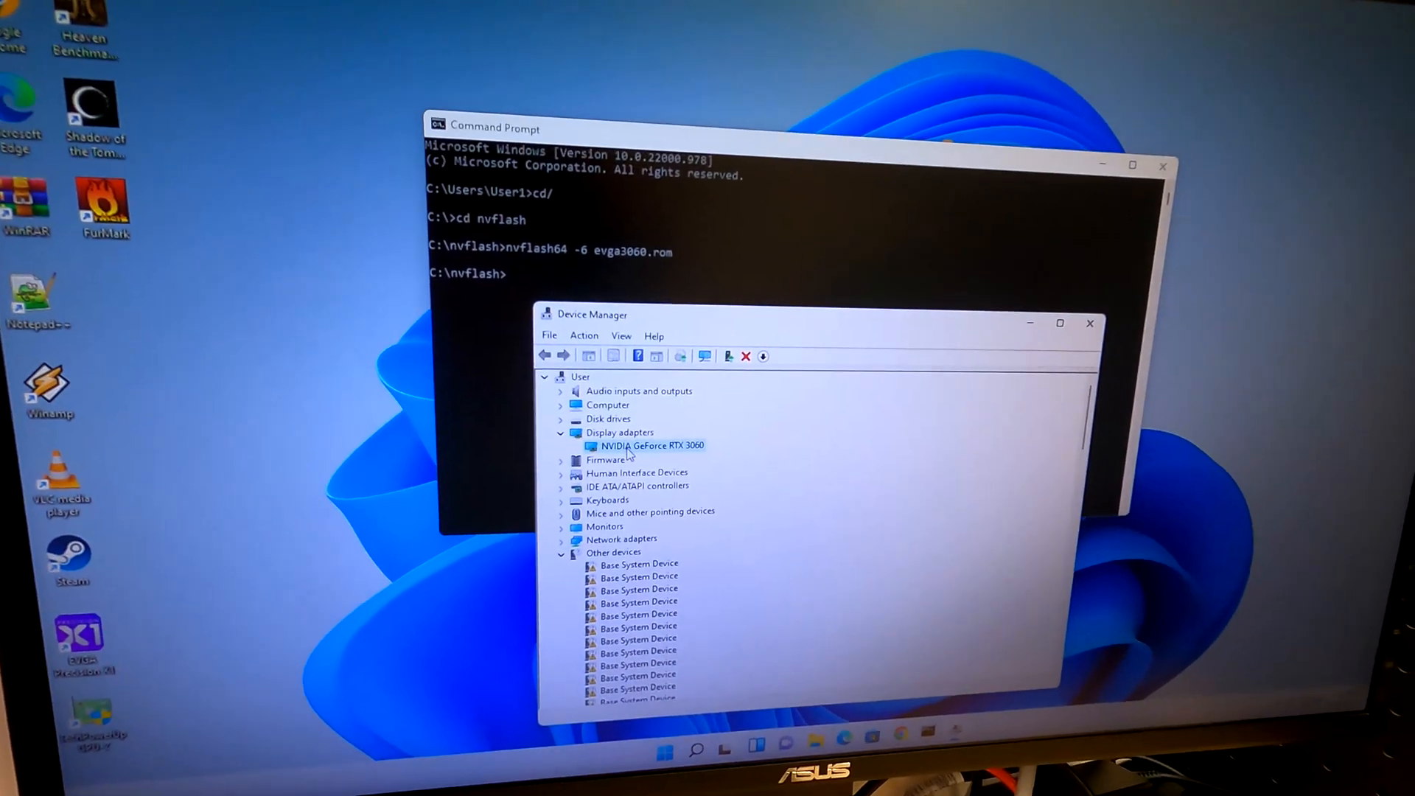
Disable the NVIDIA GeForce RTX 3060 display adapter in Device Manager
{"action": "right_click", "coordinate": [652, 445]}
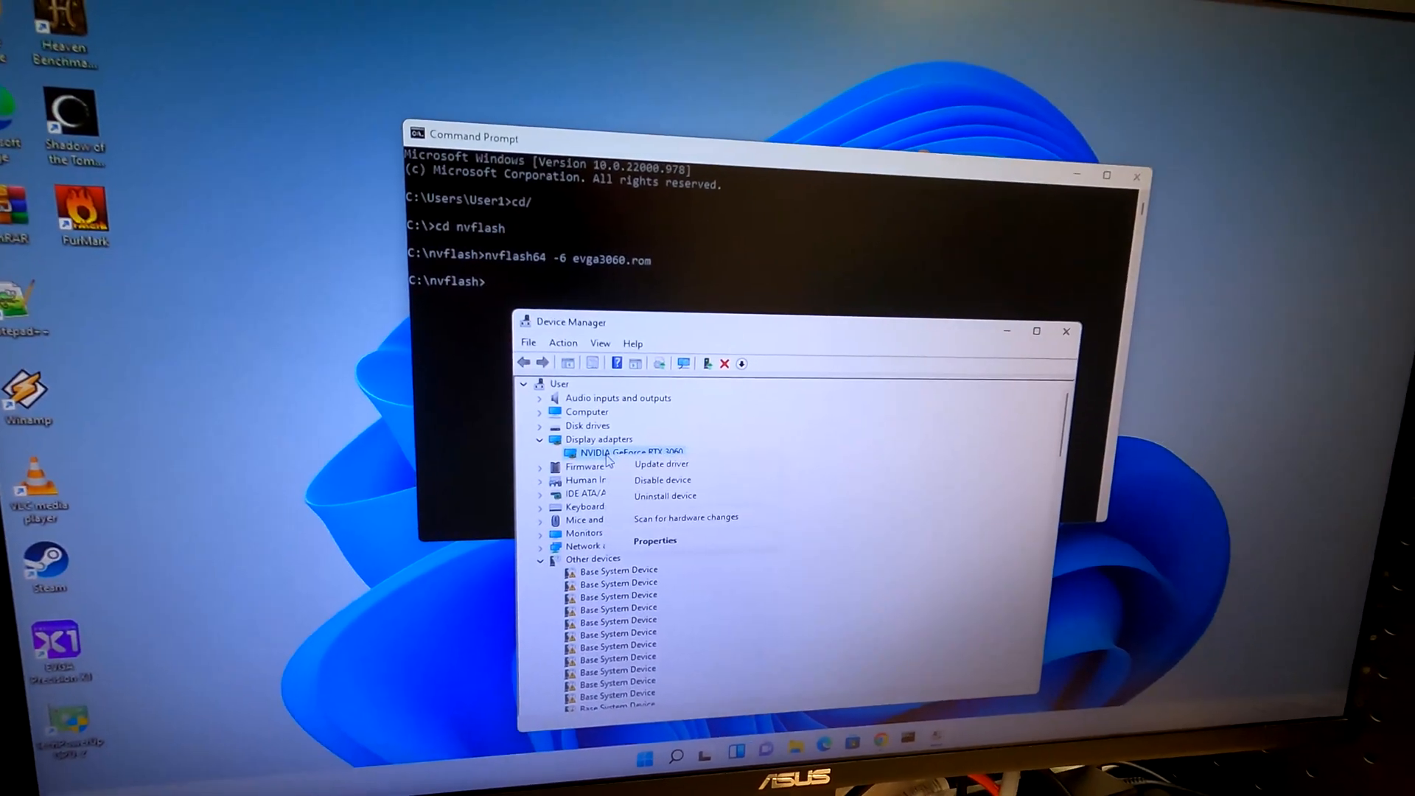
{"action": "left_click", "coordinate": [661, 479]}
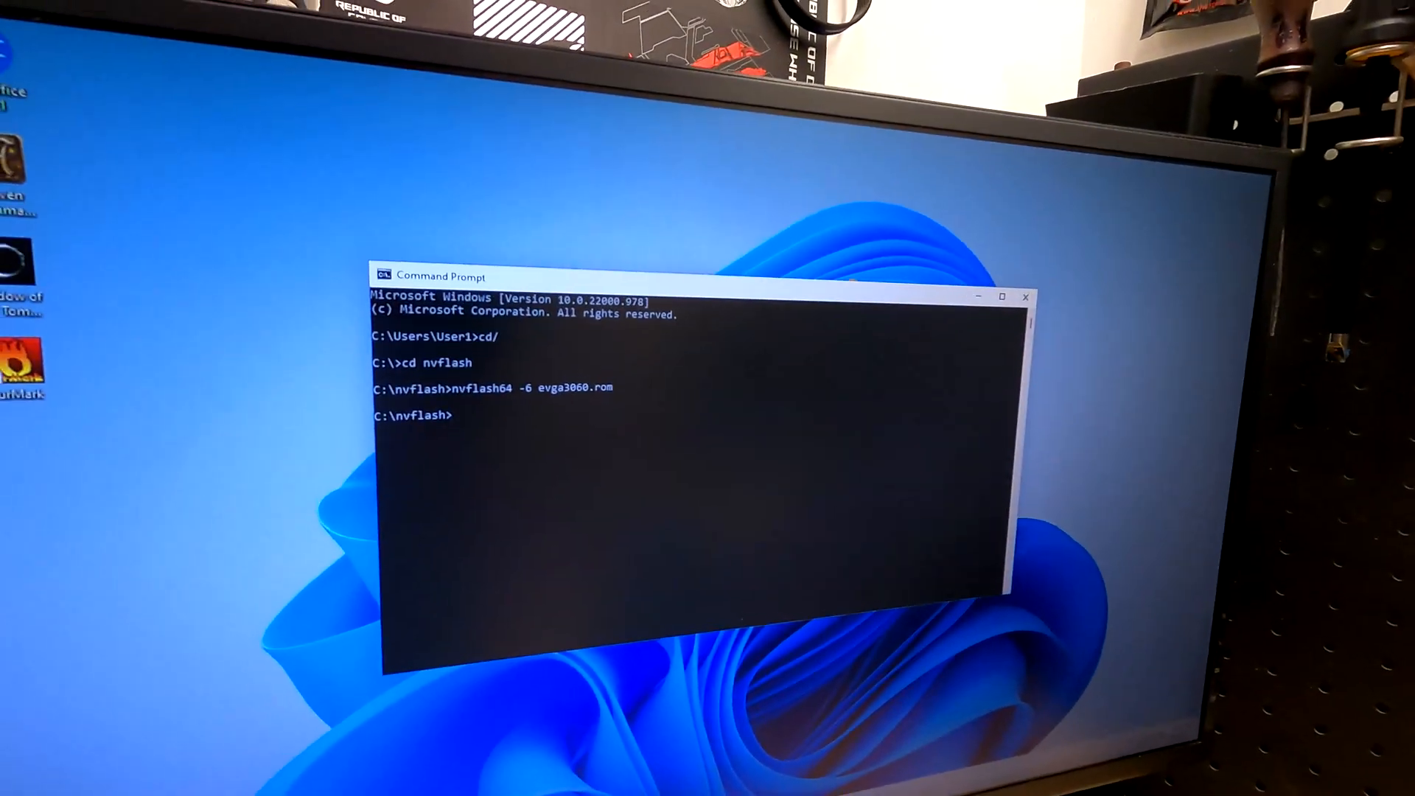
Run nvflash64 -6 evga3060.rom again with the card disabled and confirm the flash
{"action": "type", "text": "nvflash6"}
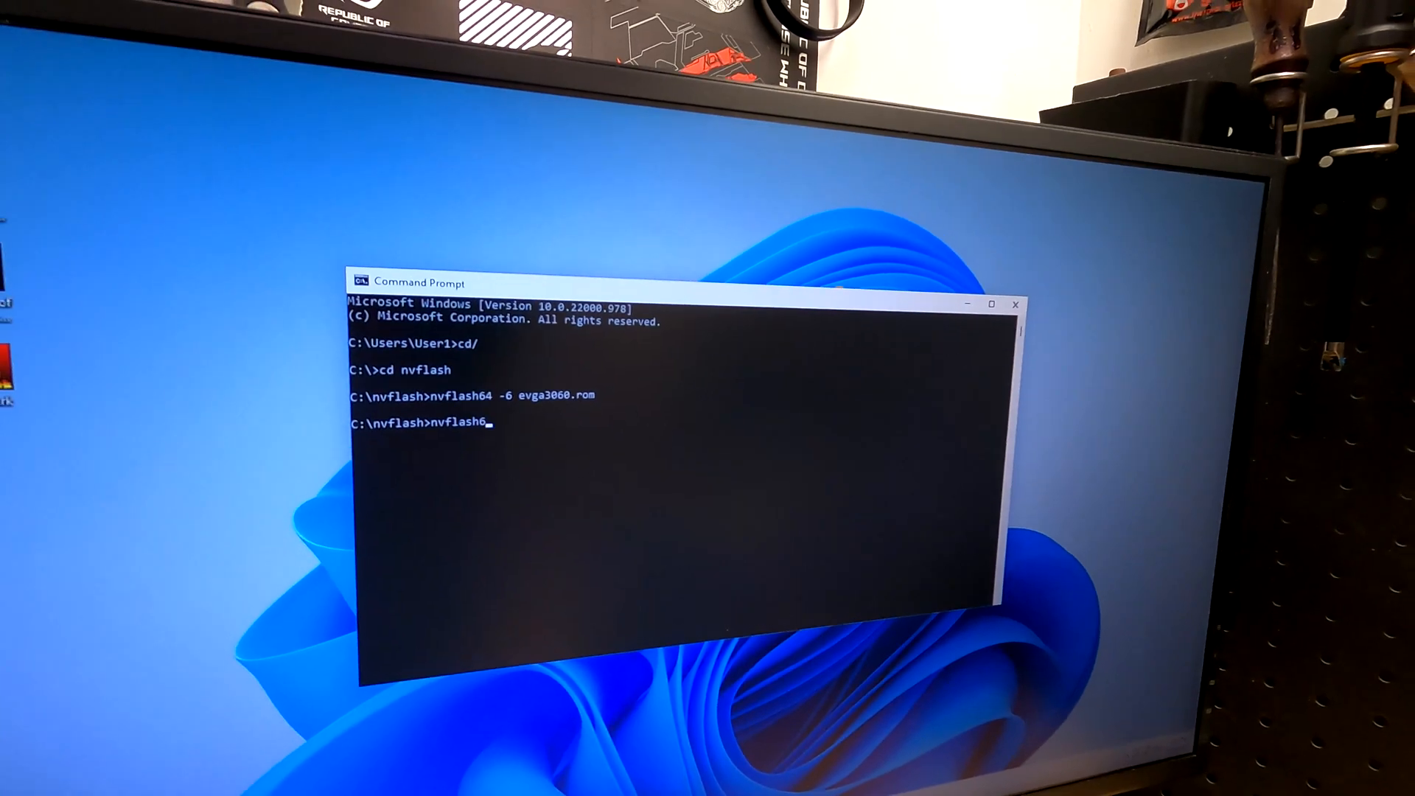
{"action": "type", "text": "4"}
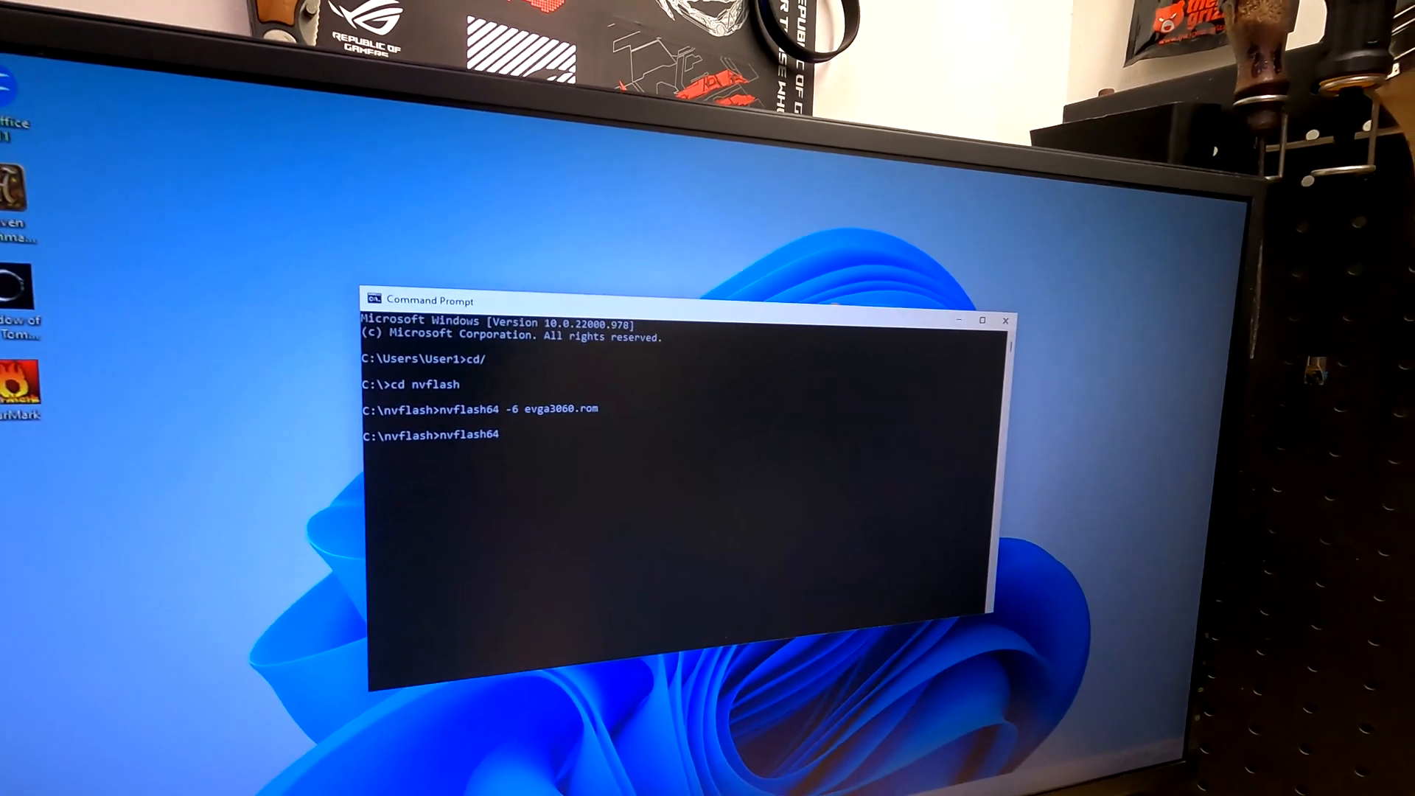
{"action": "type", "text": "-6"}
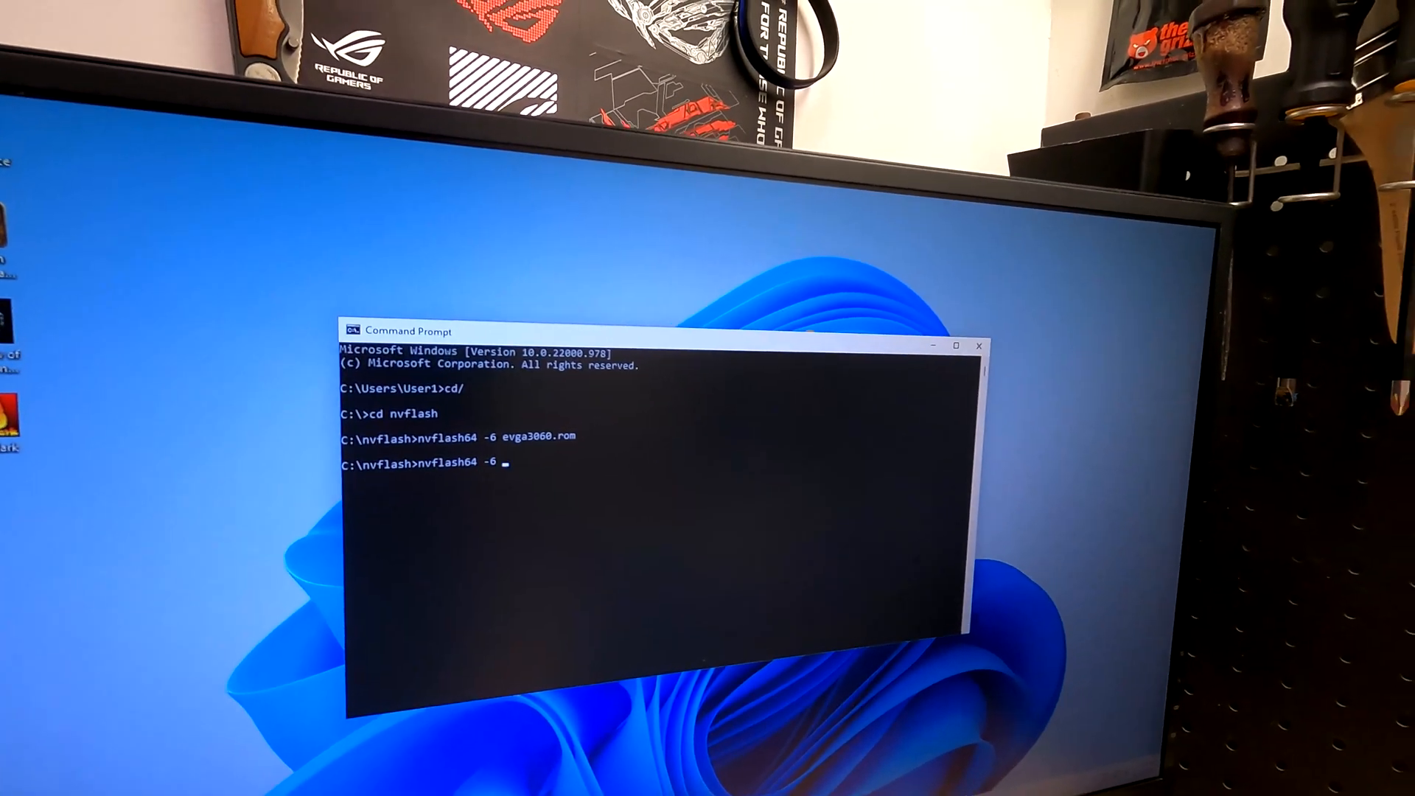
{"action": "type", "text": "evga3060.r"}
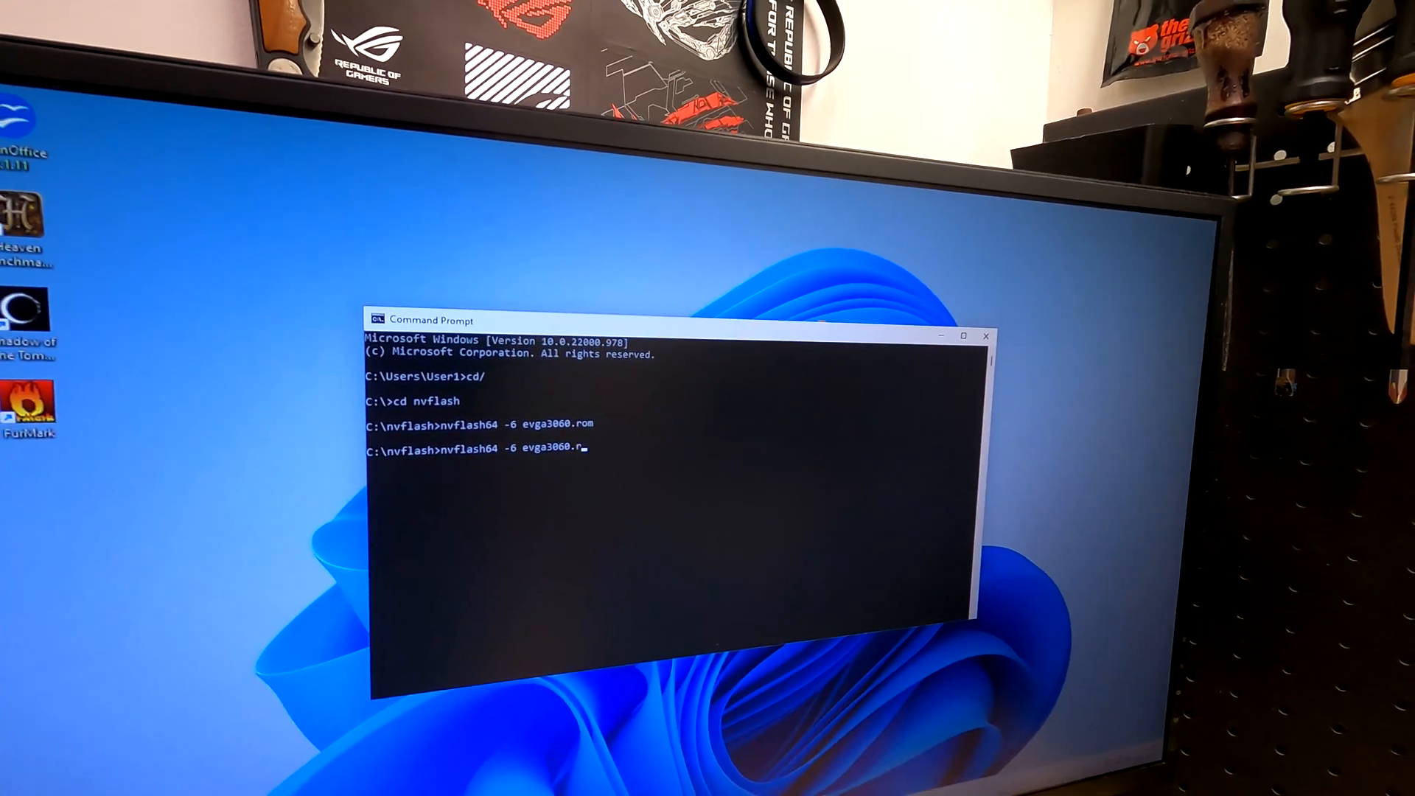
{"action": "type", "text": "om"}
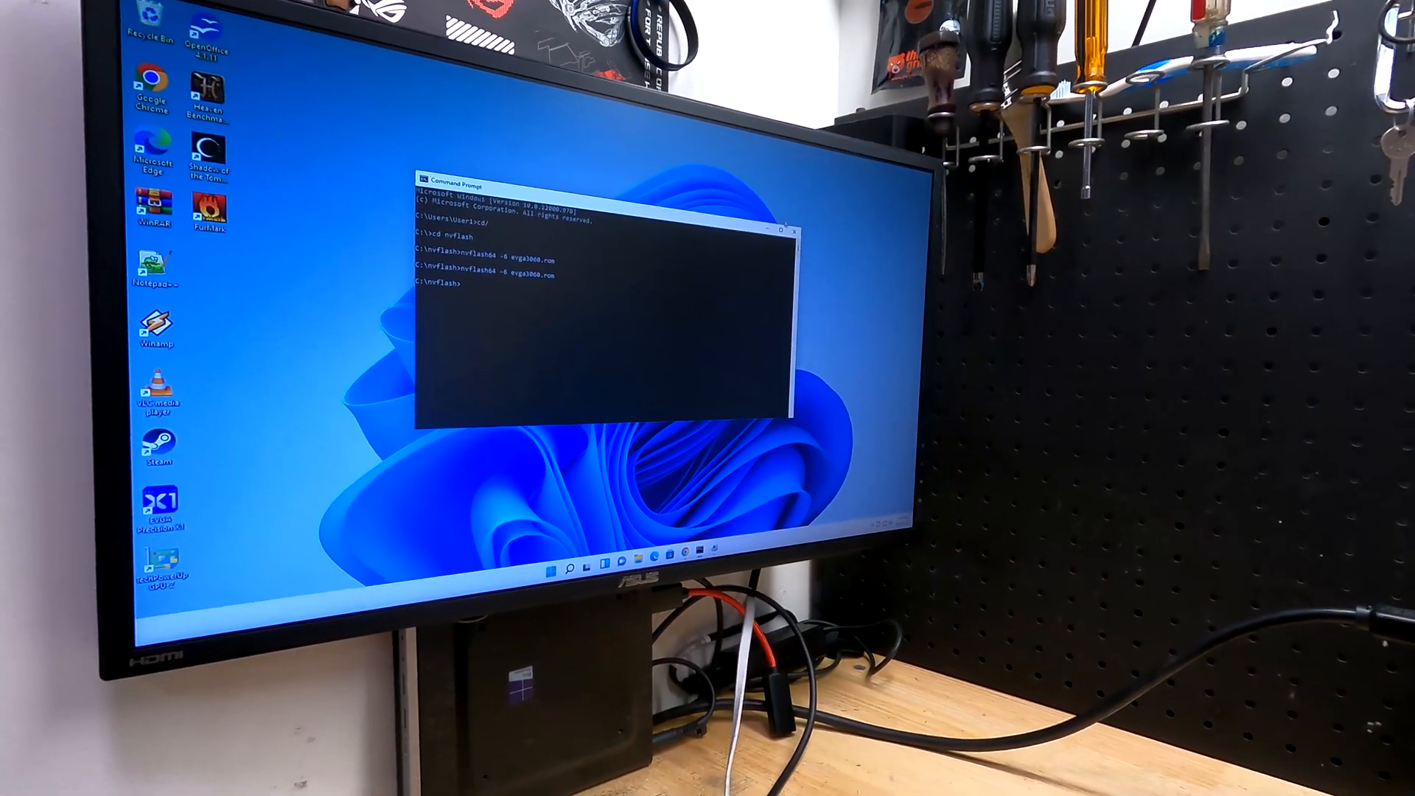
Close Command Prompt and launch GPU-Z from its desktop shortcut
{"action": "left_click", "coordinate": [792, 231]}
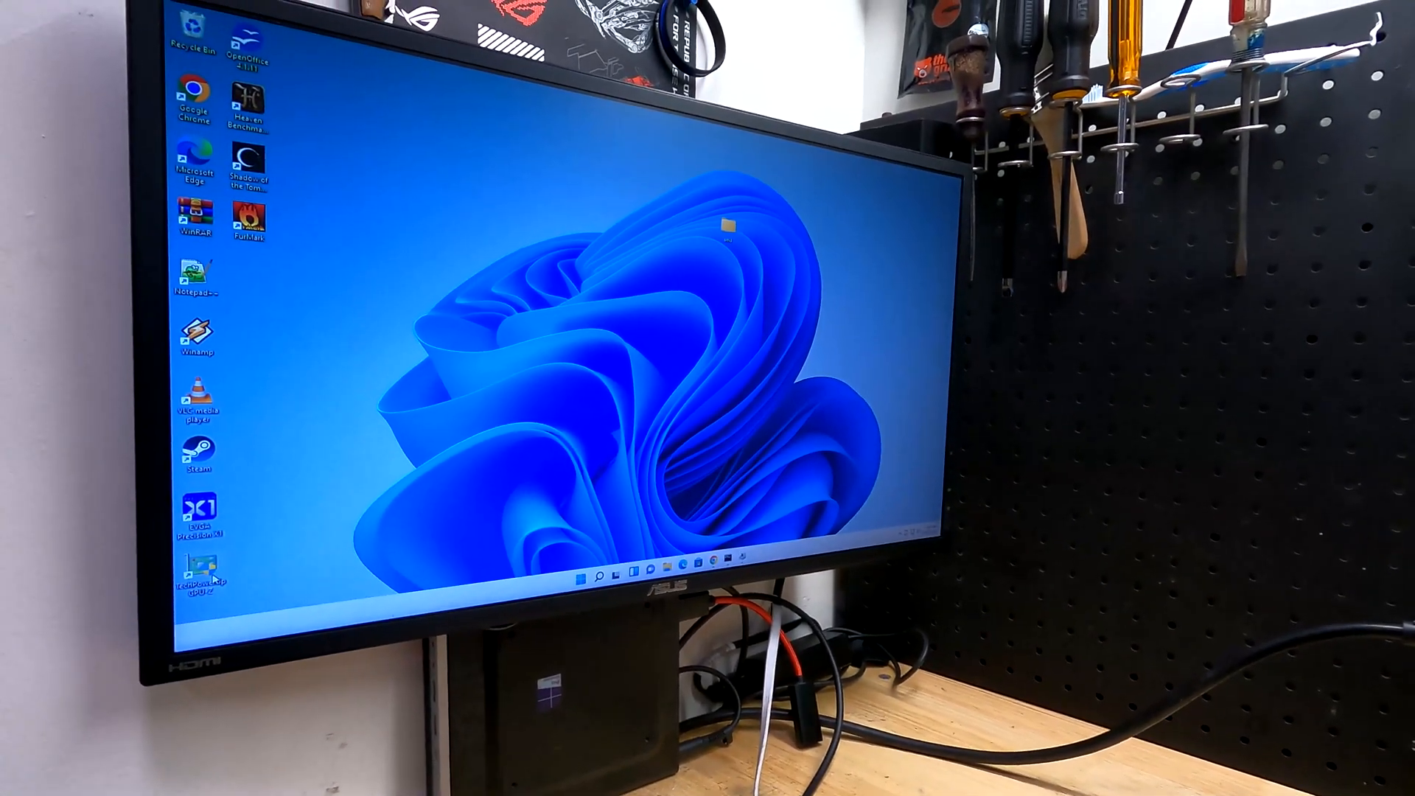
{"action": "double_click", "coordinate": [195, 569]}
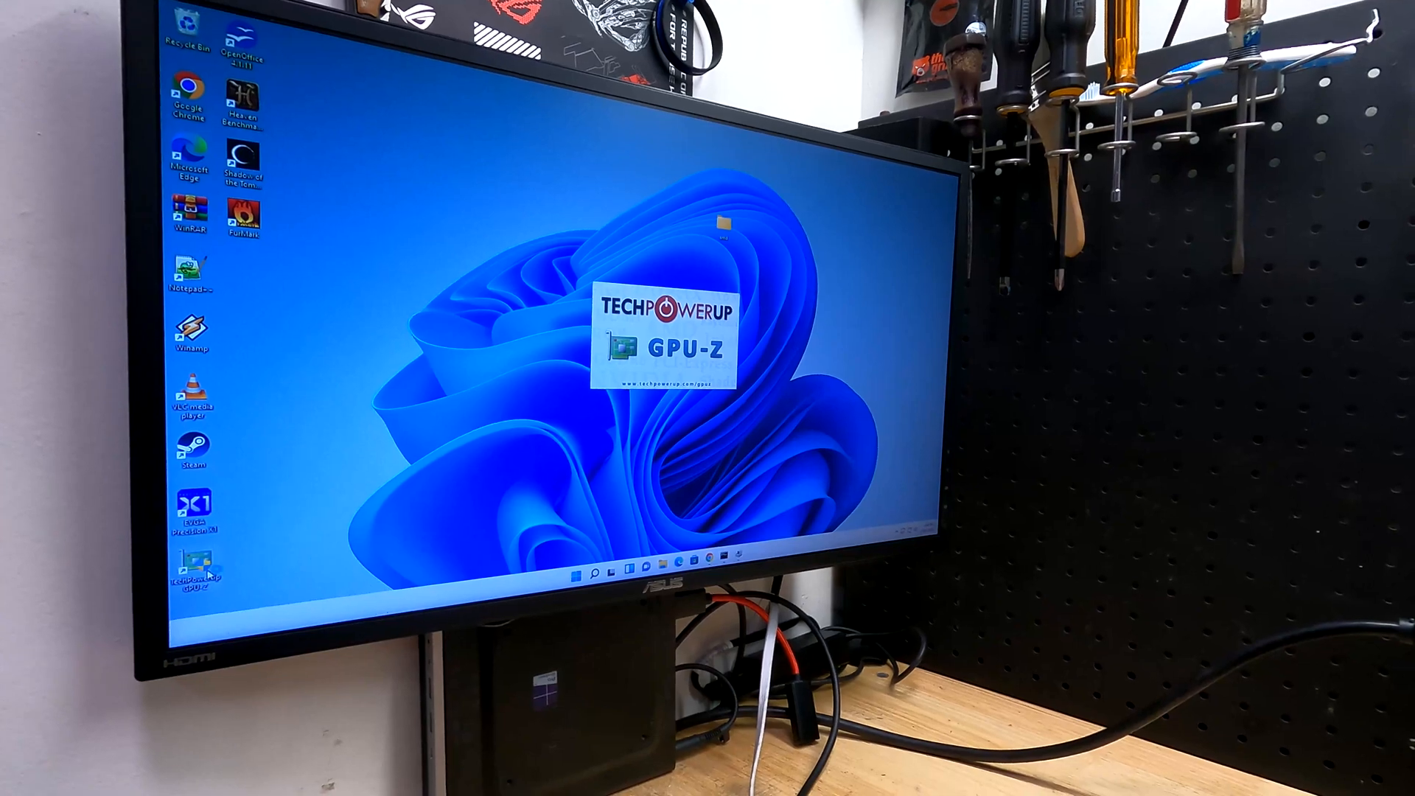